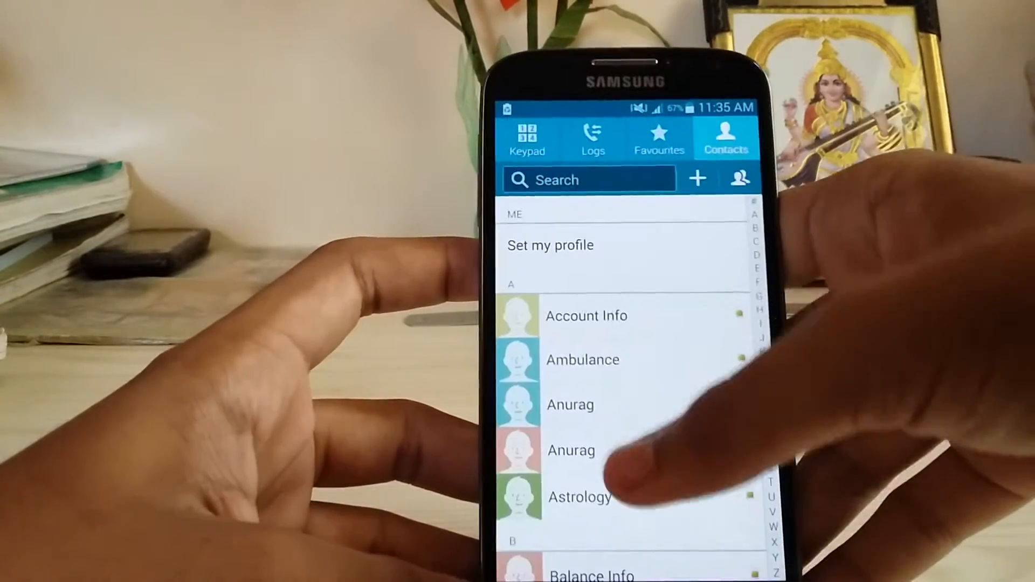
# Check the call logs, browse the Gallery albums, and return to the home screen.
pyautogui.click(593, 139)
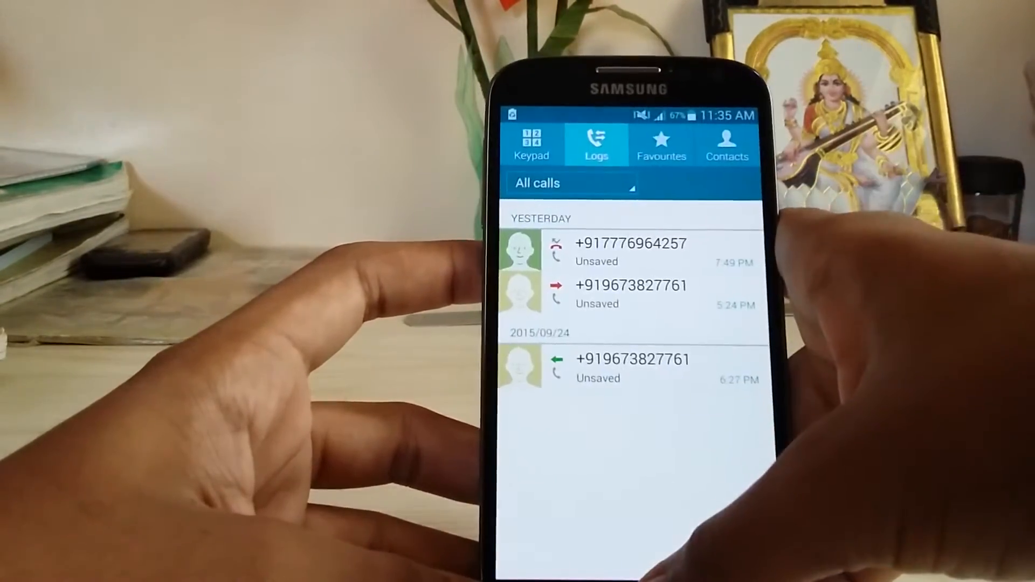
pyautogui.click(726, 142)
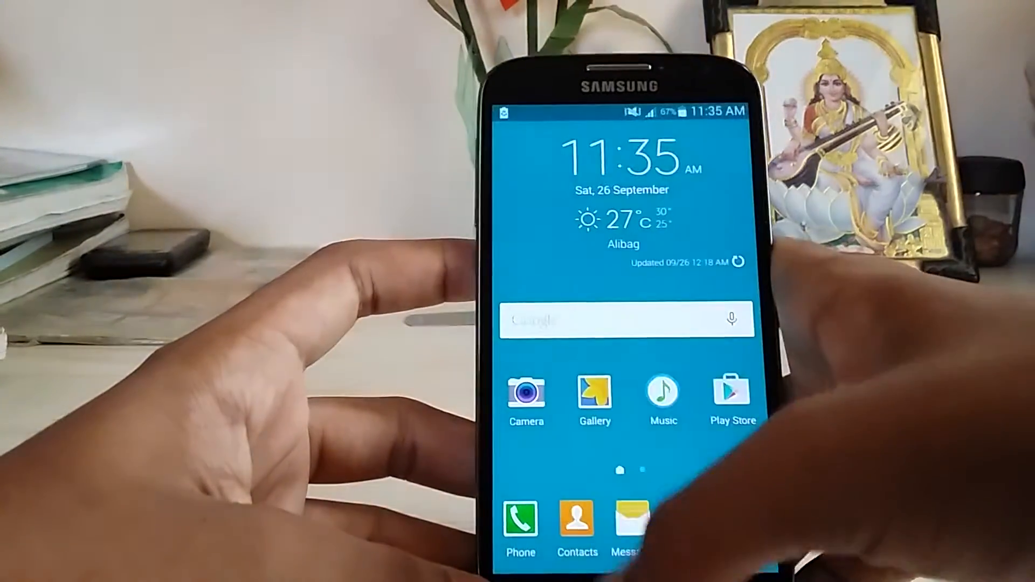
pyautogui.click(630, 521)
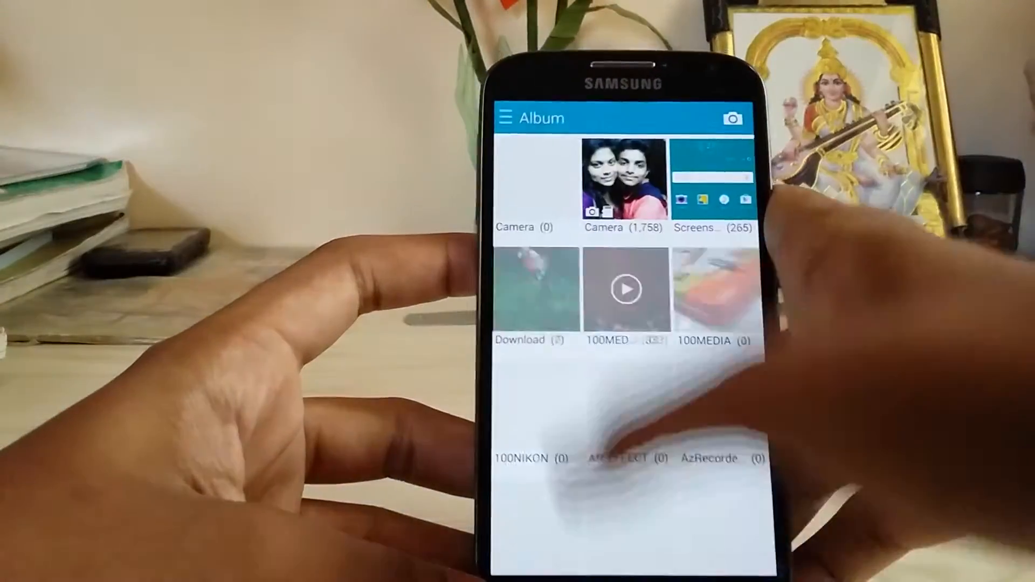
pyautogui.click(505, 117)
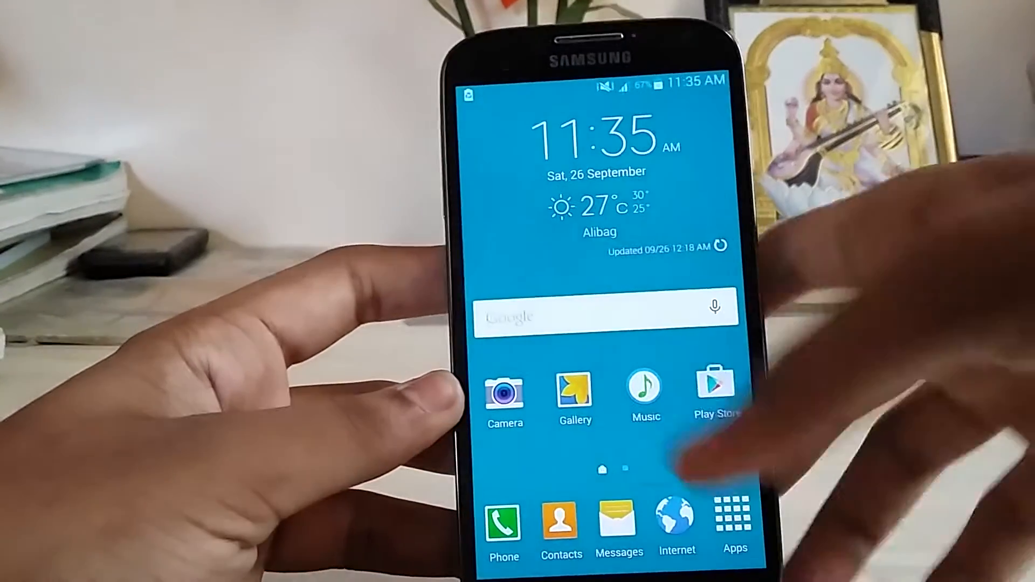
pyautogui.click(644, 393)
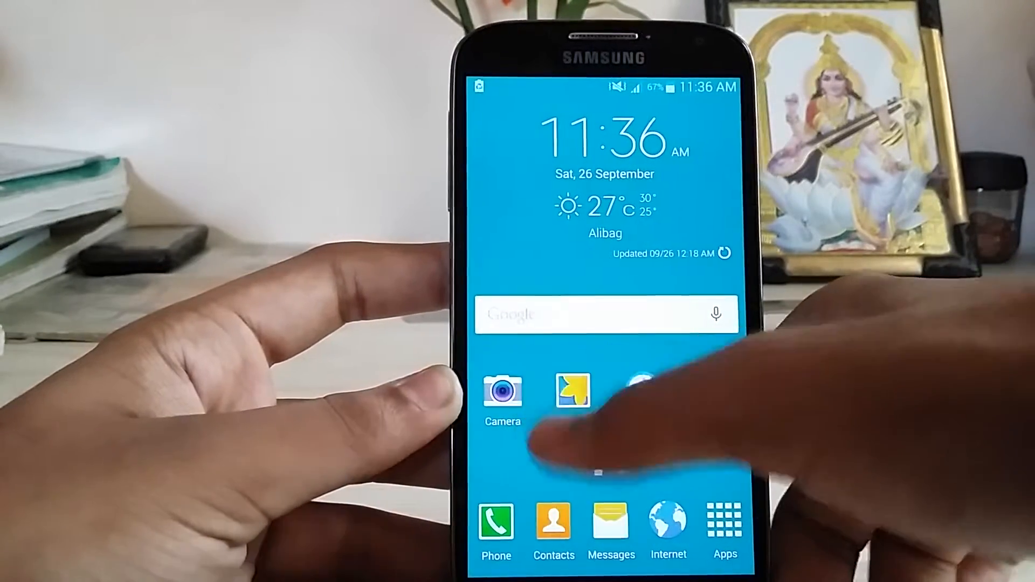
# Enable Reduce screen size under Settings > Display and wallpaper > One-handed operation.
pyautogui.click(724, 525)
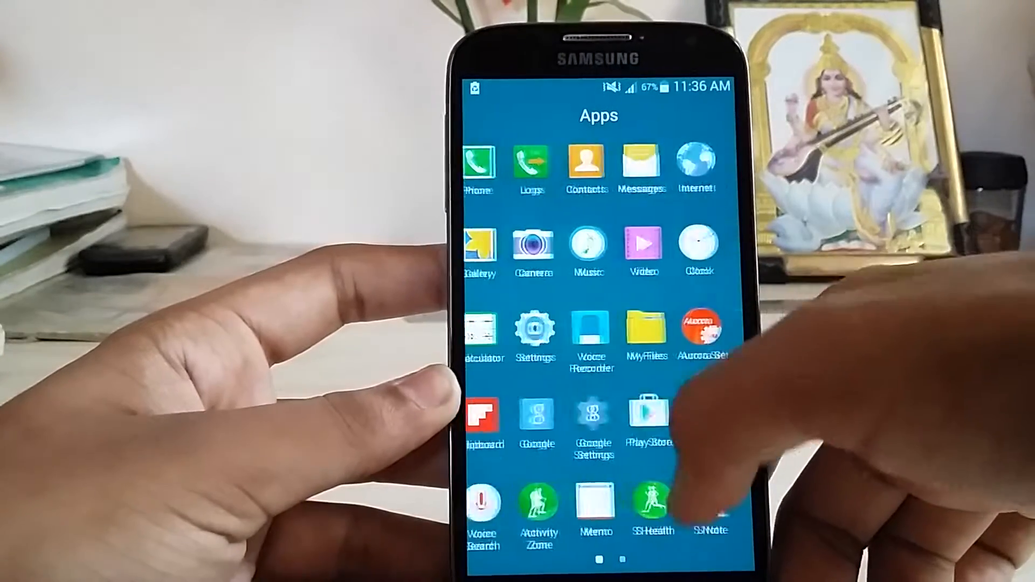
pyautogui.click(536, 330)
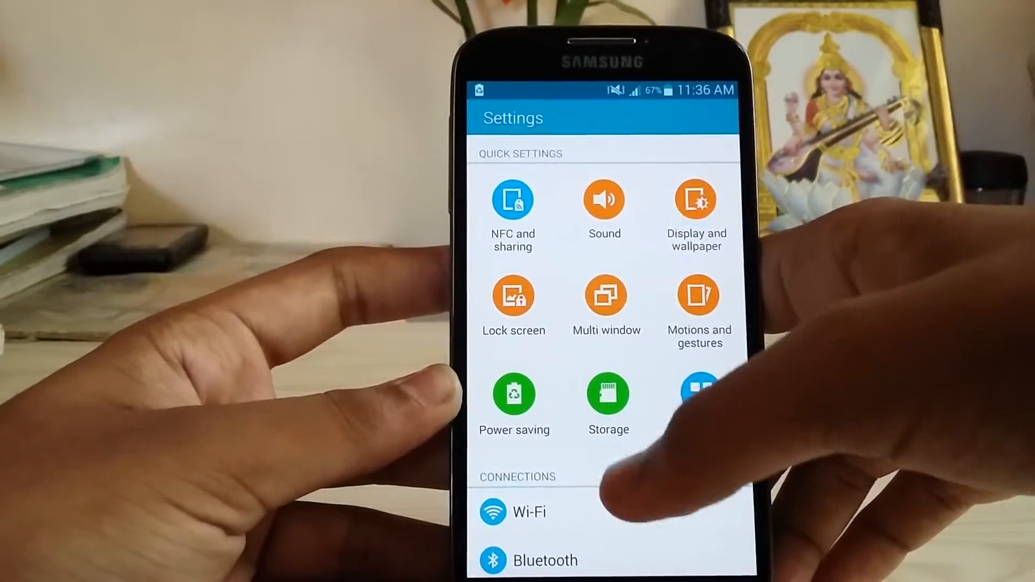
pyautogui.click(696, 199)
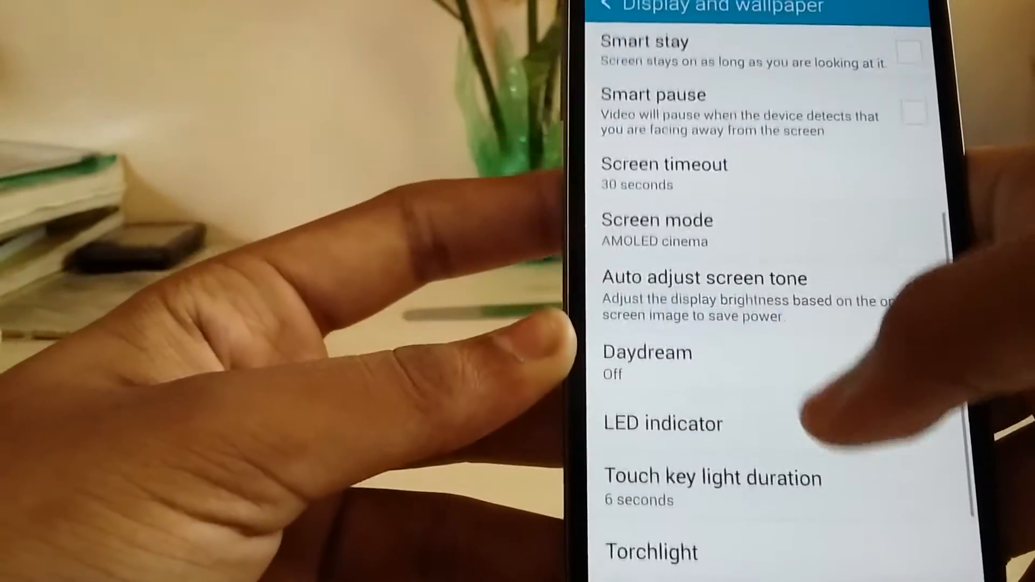
pyautogui.click(656, 230)
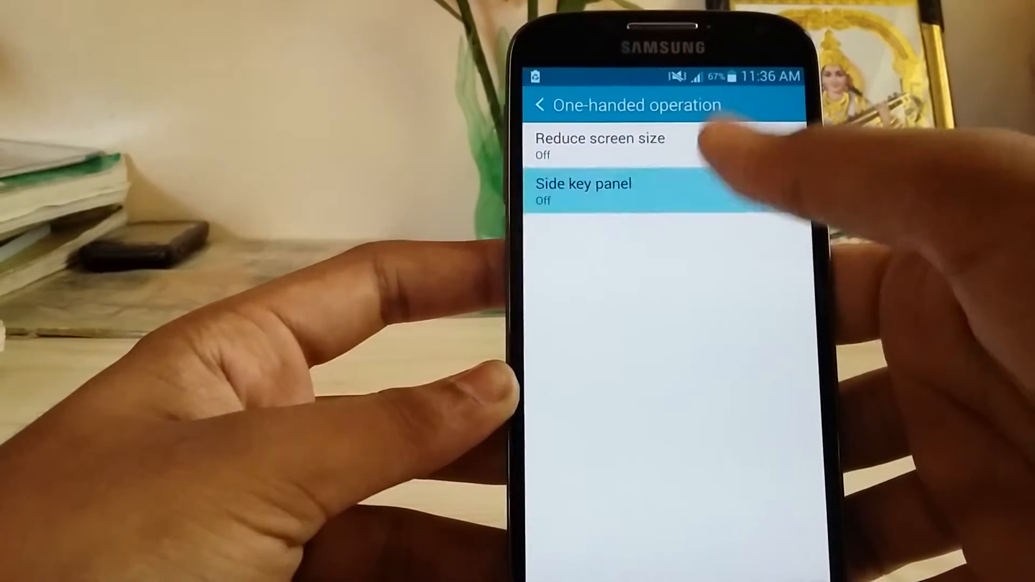
pyautogui.click(583, 191)
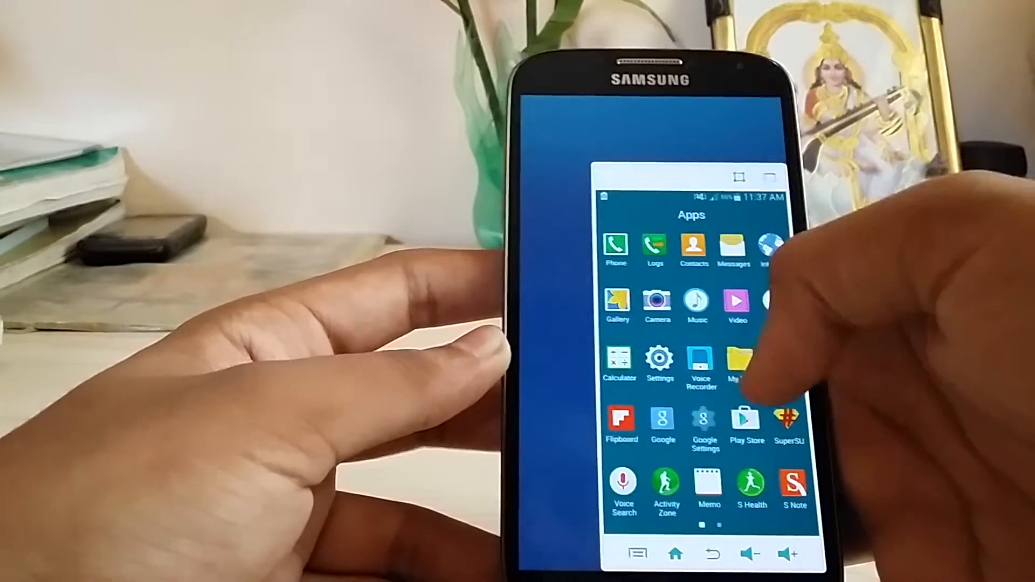
# Leave the reduced window so Settings shows full screen with the connections list.
pyautogui.hscroll(-3)
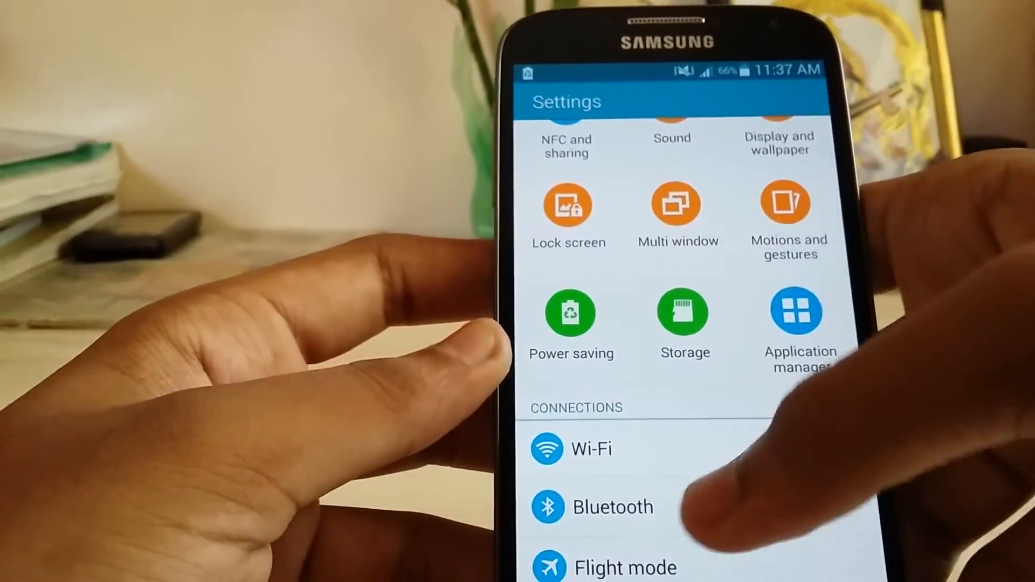
# View the Motions and gestures options, scroll the main Settings list, then exit Settings.
pyautogui.click(571, 315)
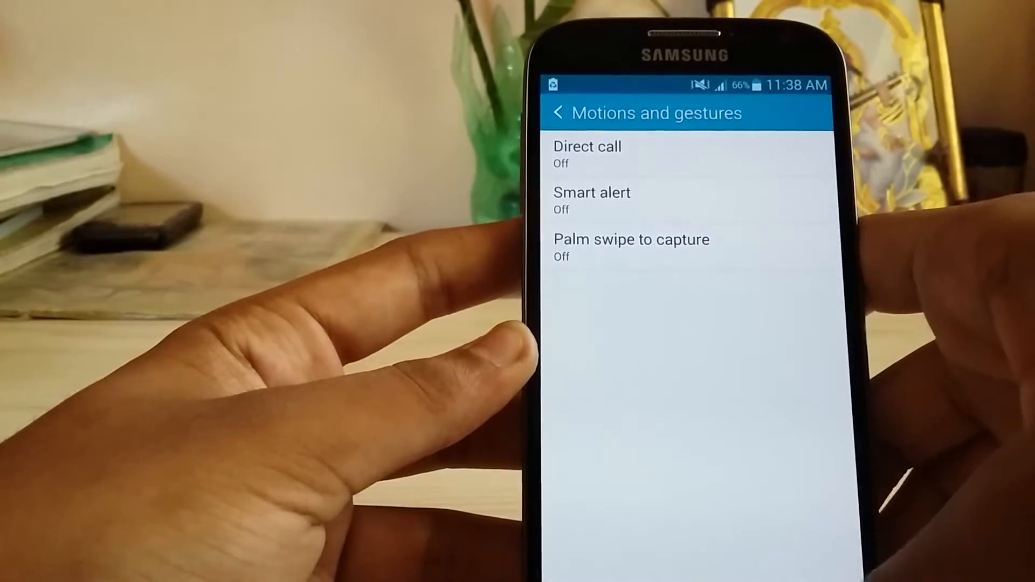
pyautogui.click(559, 112)
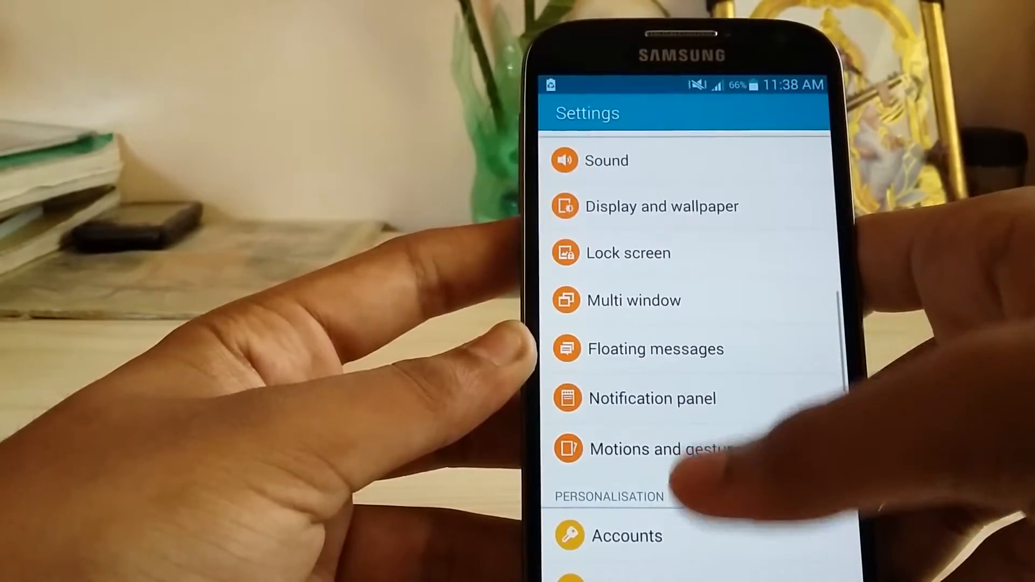
pyautogui.scroll(3)
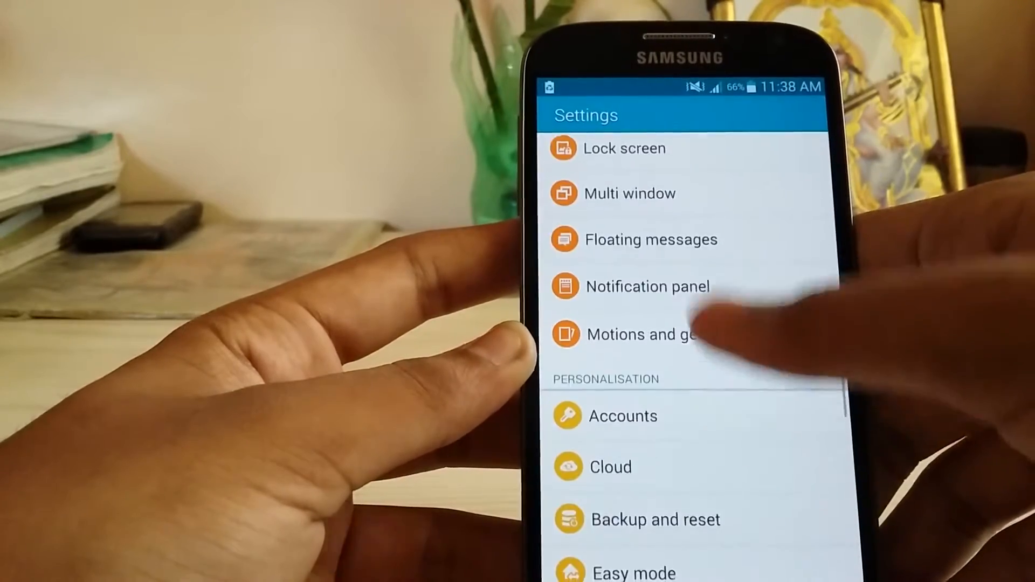
pyautogui.scroll(3)
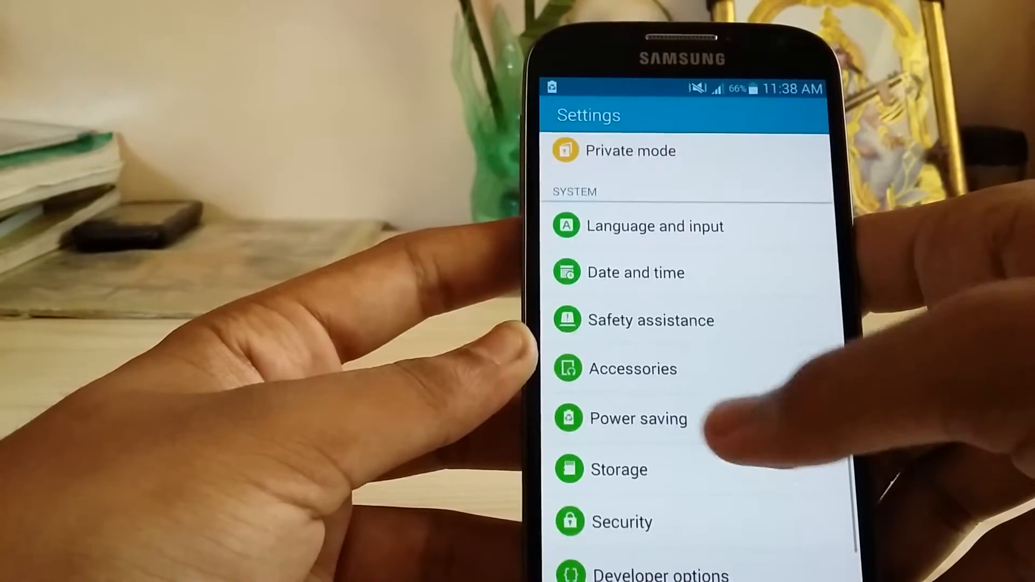
pyautogui.scroll(3)
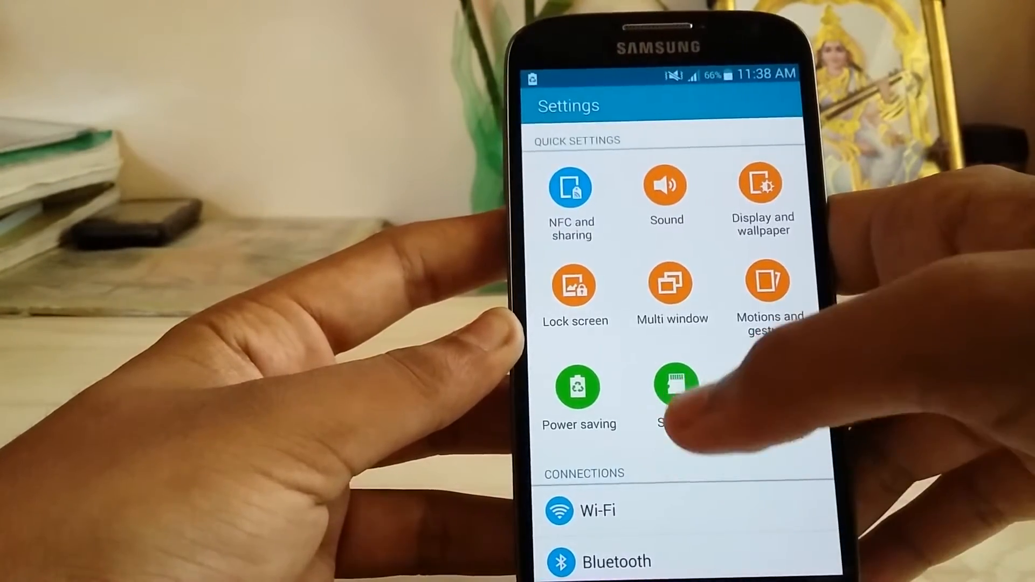
pyautogui.click(672, 282)
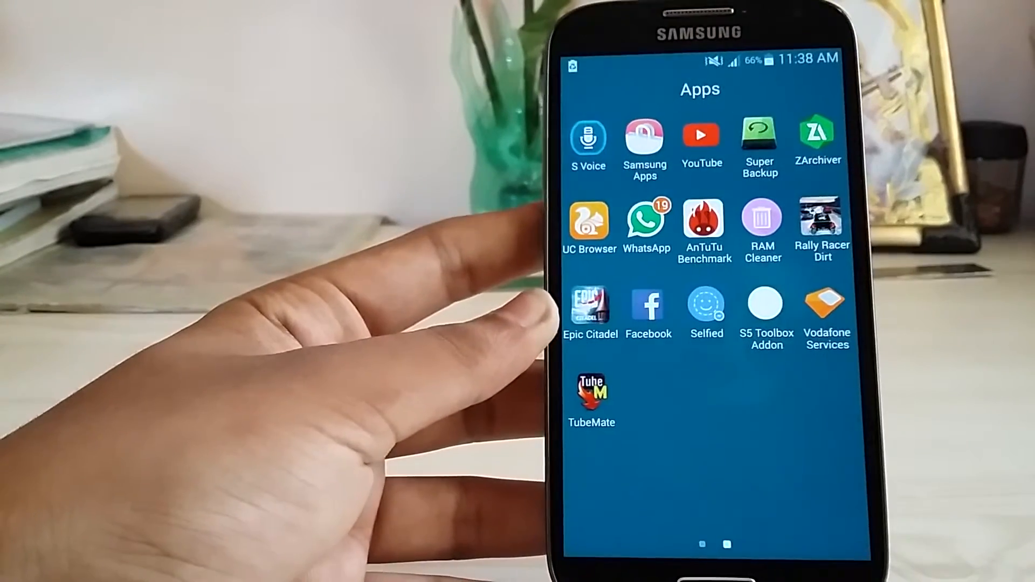
# Page through the apps and pick the blurred blue-green image for wallpaper preview.
pyautogui.hscroll(-3)
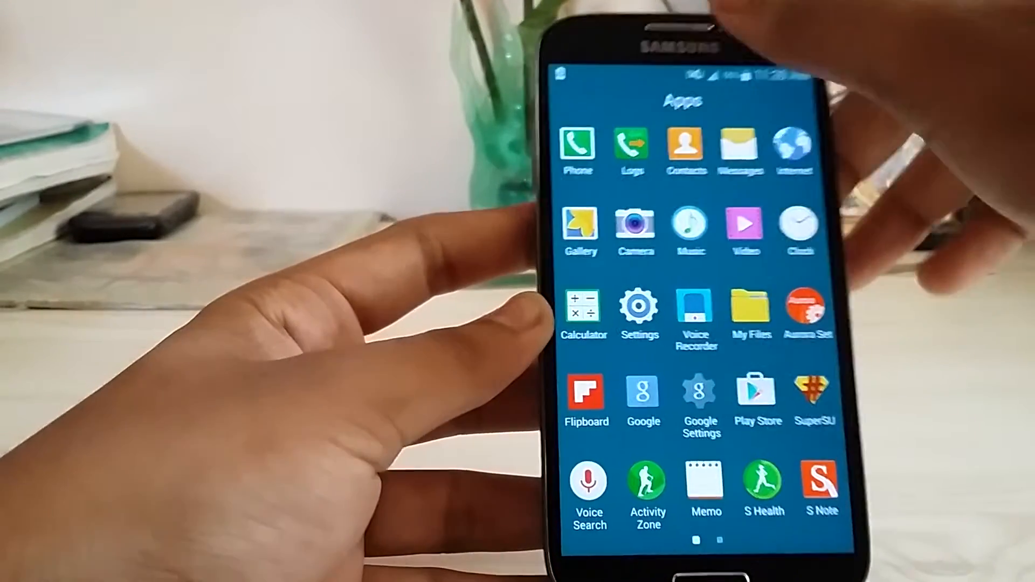
pyautogui.click(639, 307)
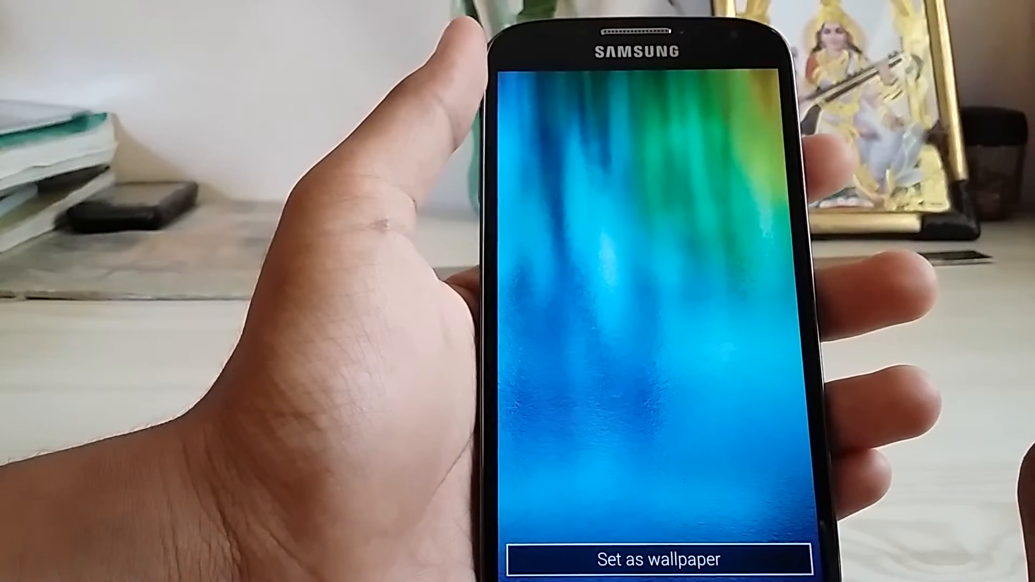
# Apply the blue-green image as wallpaper and view it behind the apps list.
pyautogui.click(644, 561)
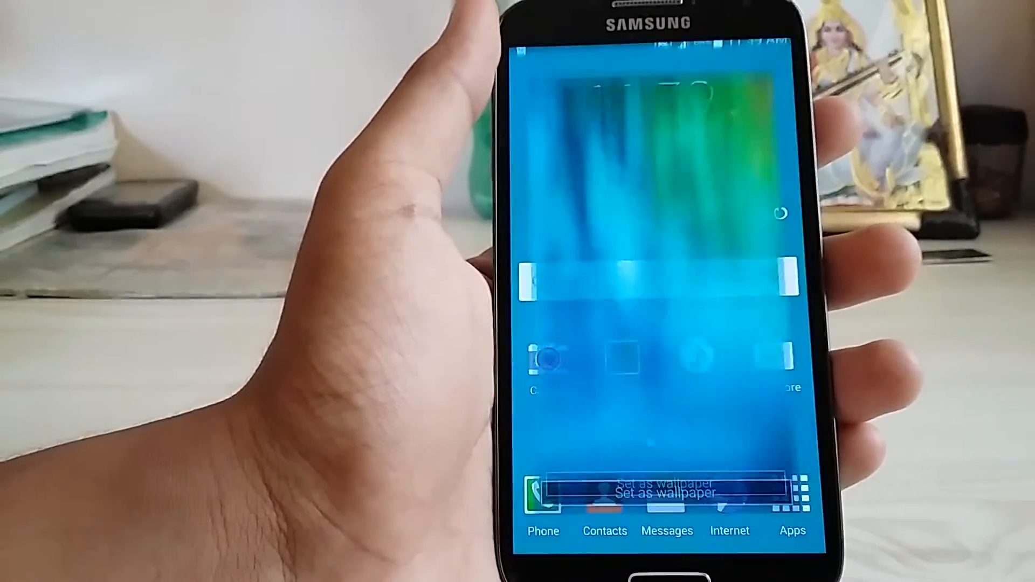
pyautogui.click(660, 482)
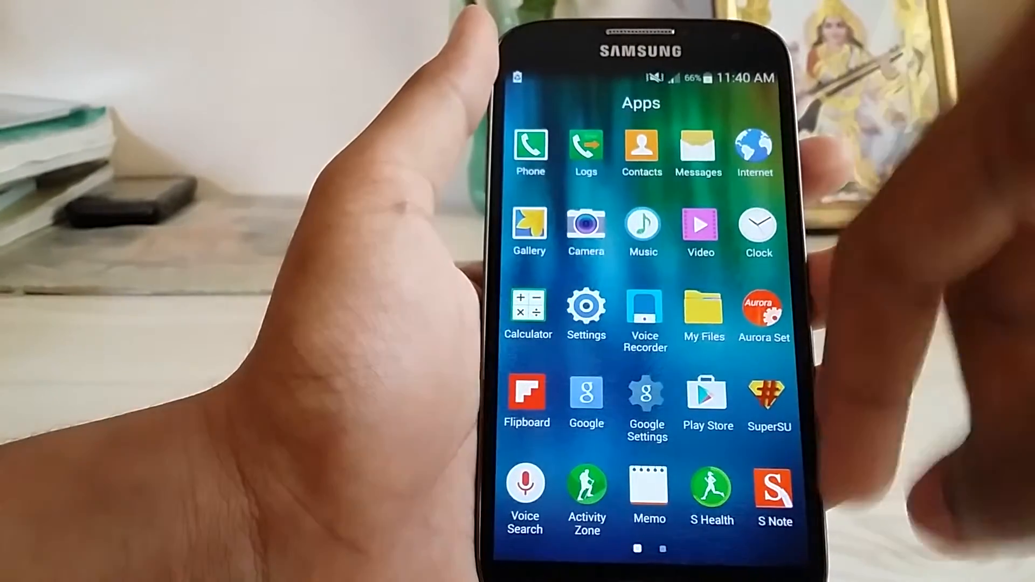
# Page through the apps, go home, reopen Apps, and show the recent apps stack.
pyautogui.hscroll(-3)
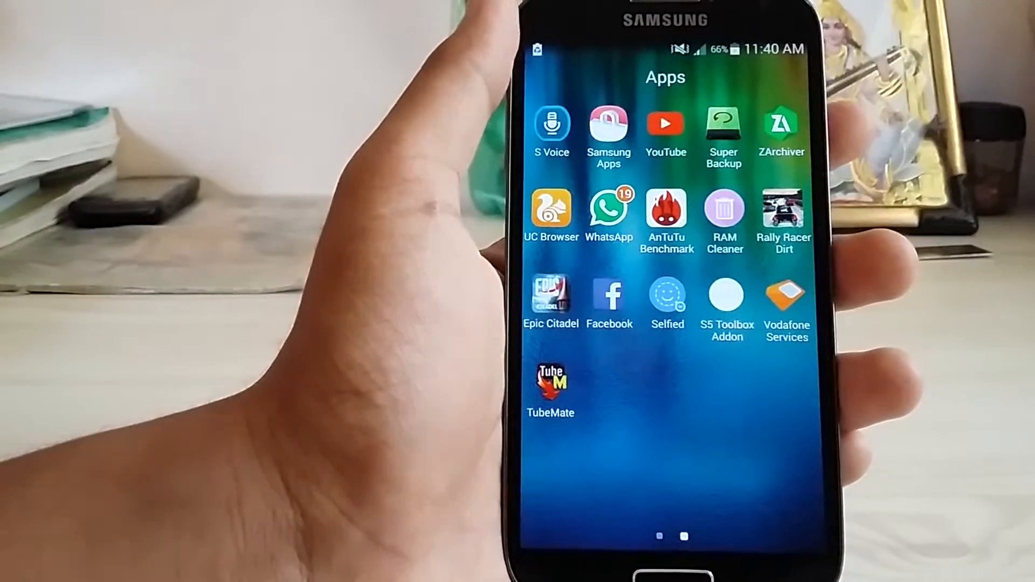
pyautogui.hscroll(-3)
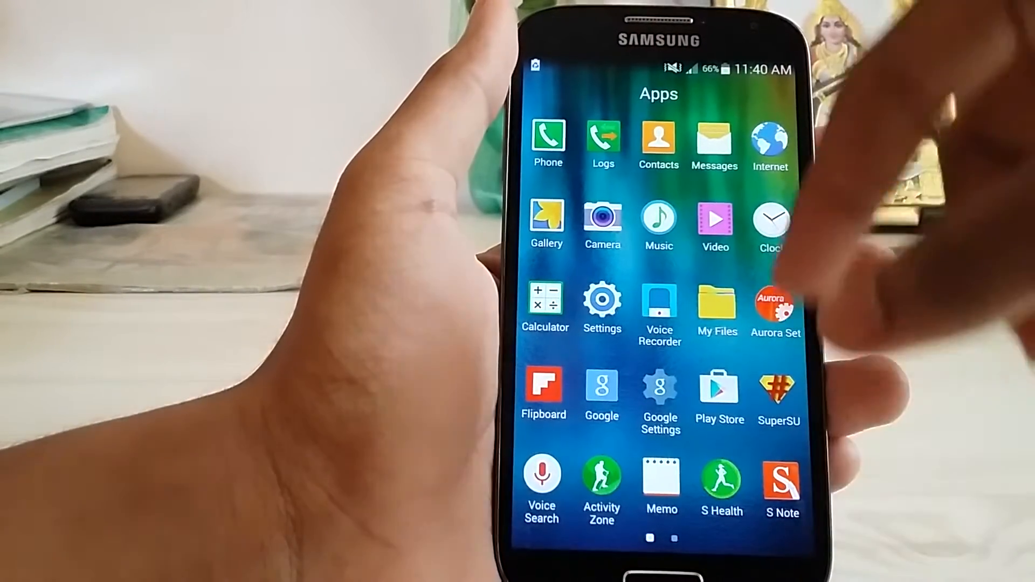
pyautogui.click(769, 222)
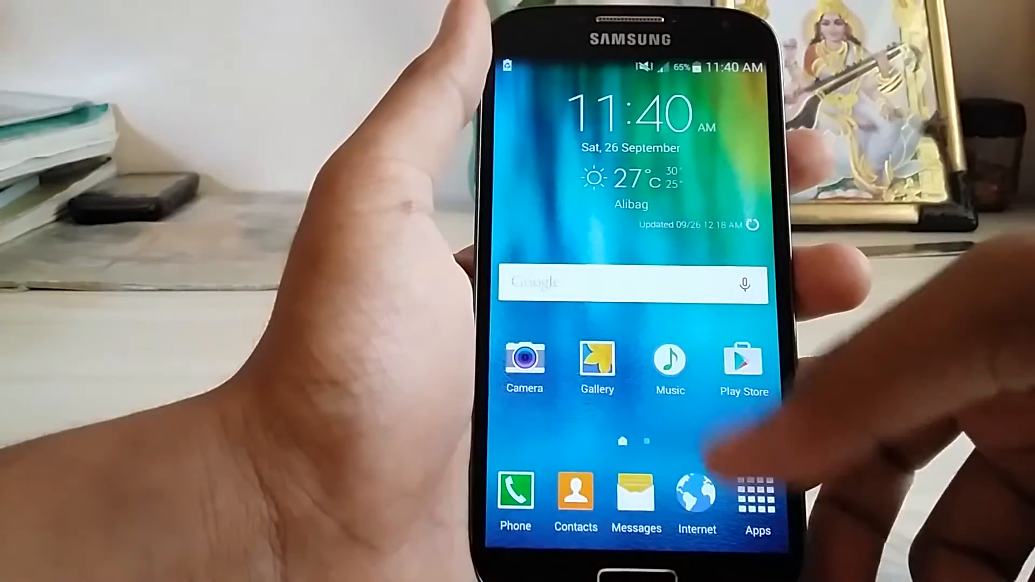
pyautogui.click(757, 495)
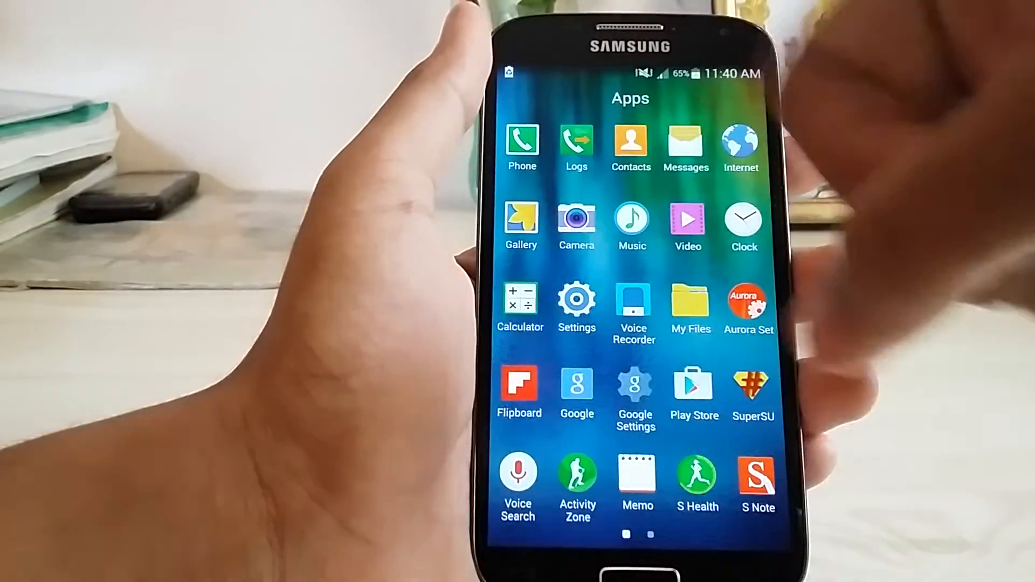
pyautogui.click(520, 300)
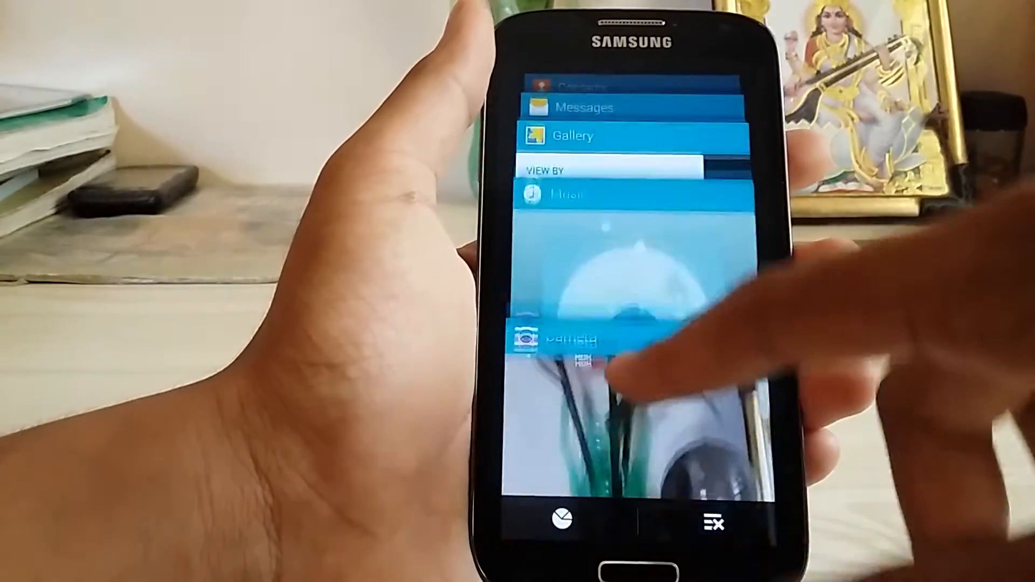
pyautogui.scroll(3)
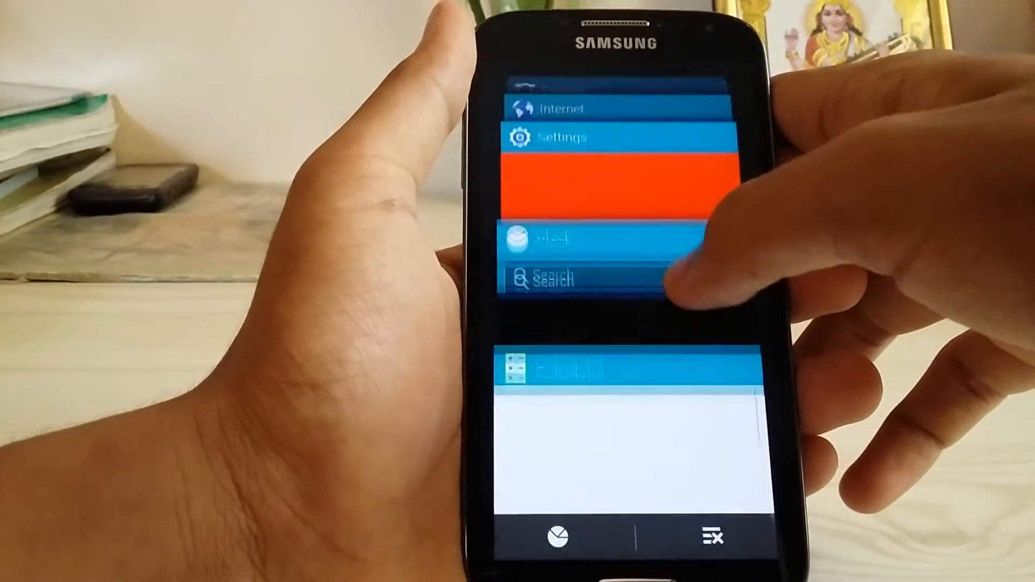
pyautogui.scroll(-3)
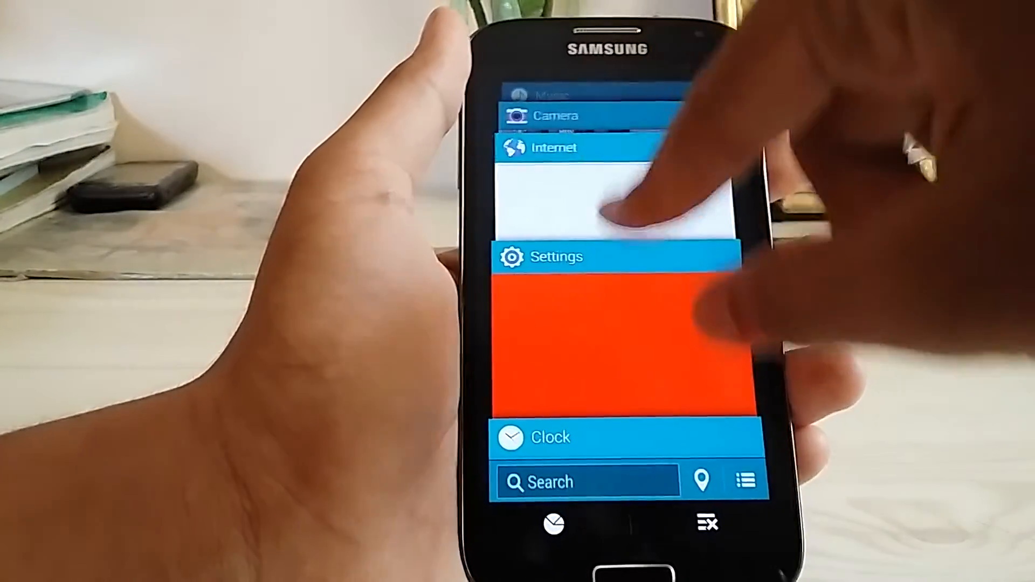
pyautogui.scroll(-3)
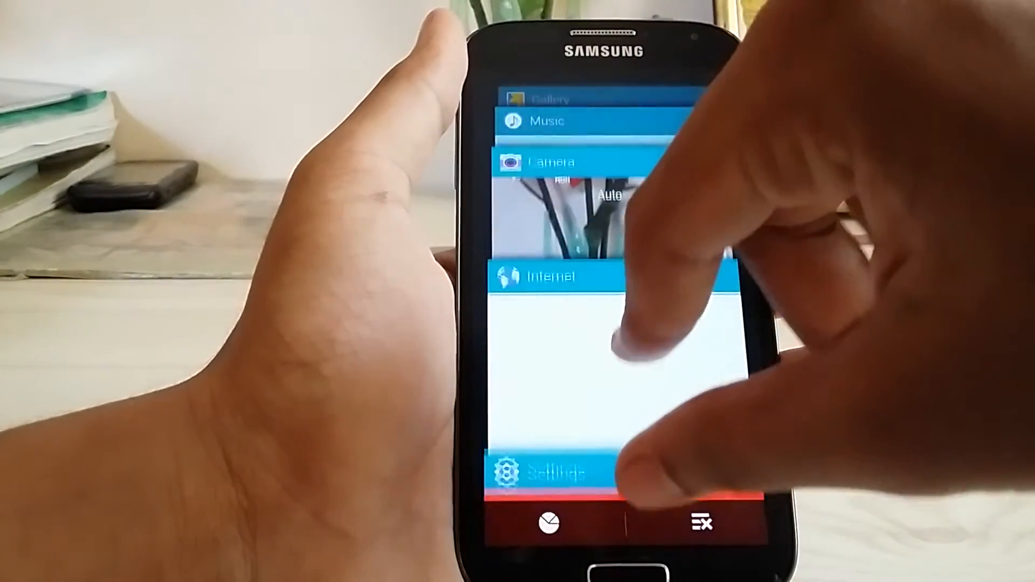